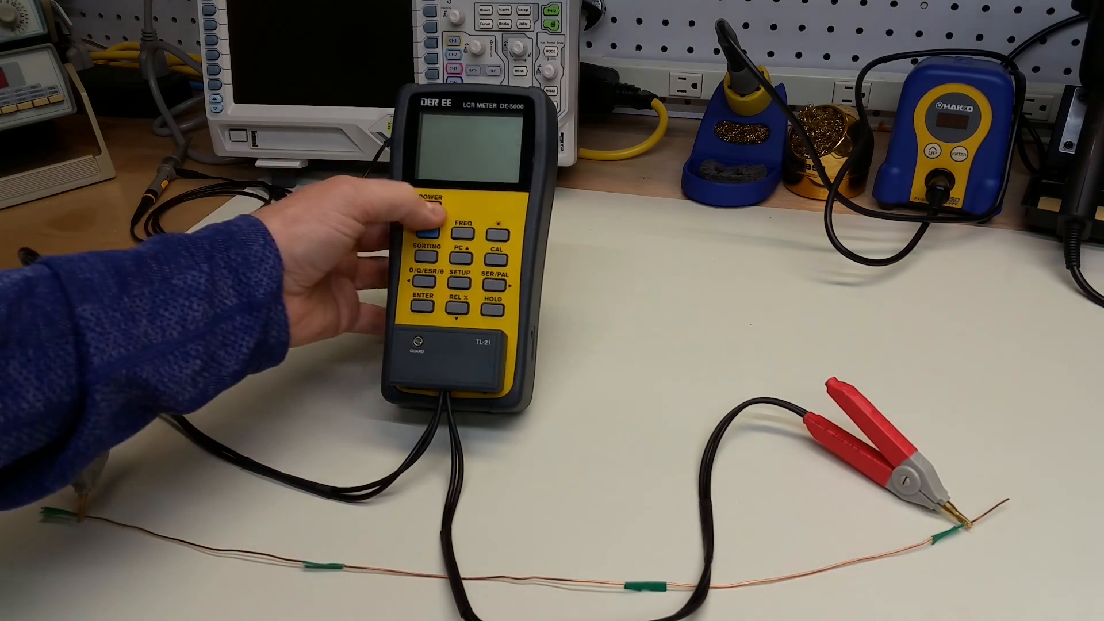
pyautogui.click(425, 205)
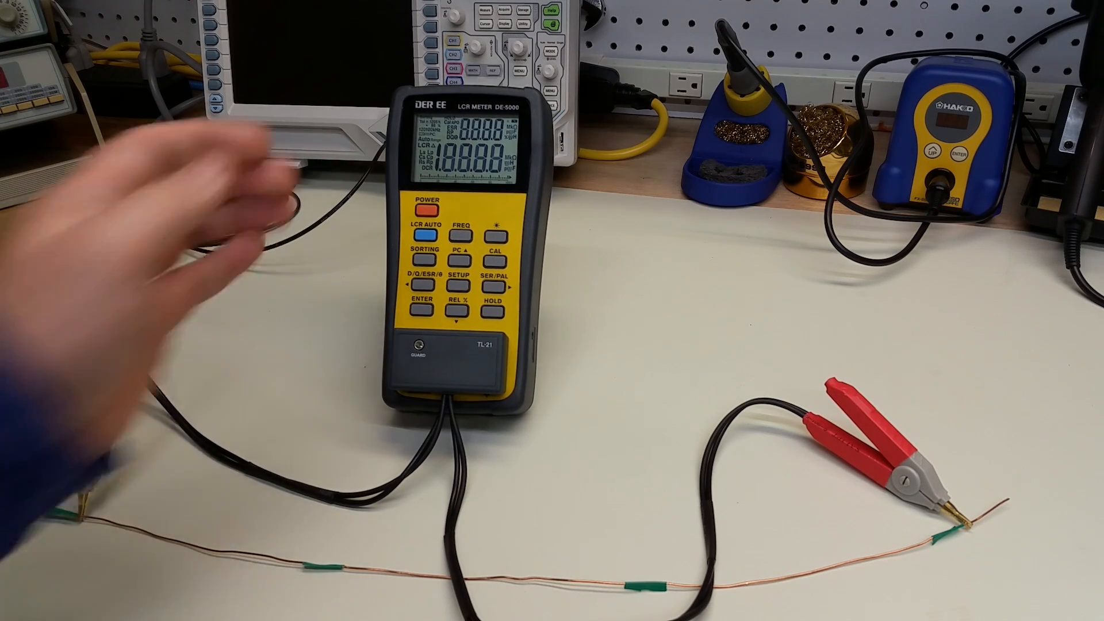